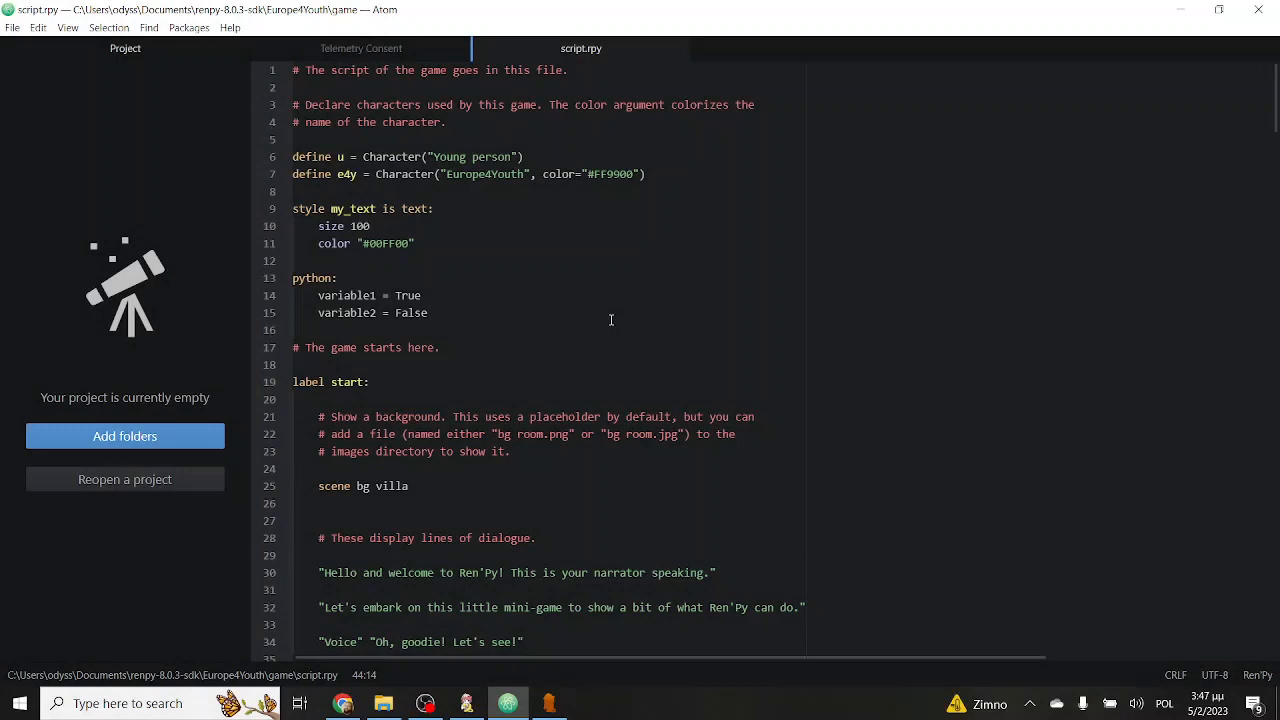
Browse the extracted Europe4Youth-1.0-pc distribution down to game > images.
click(367, 382)
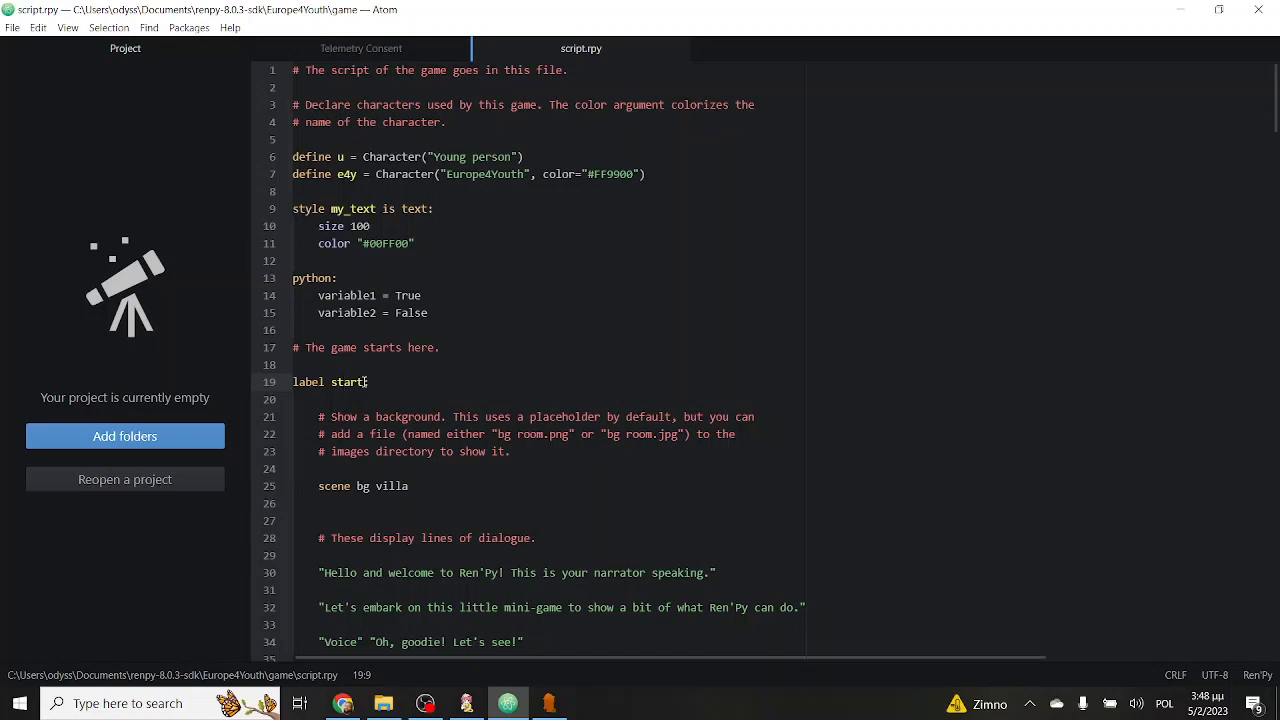
scroll(down, 3)
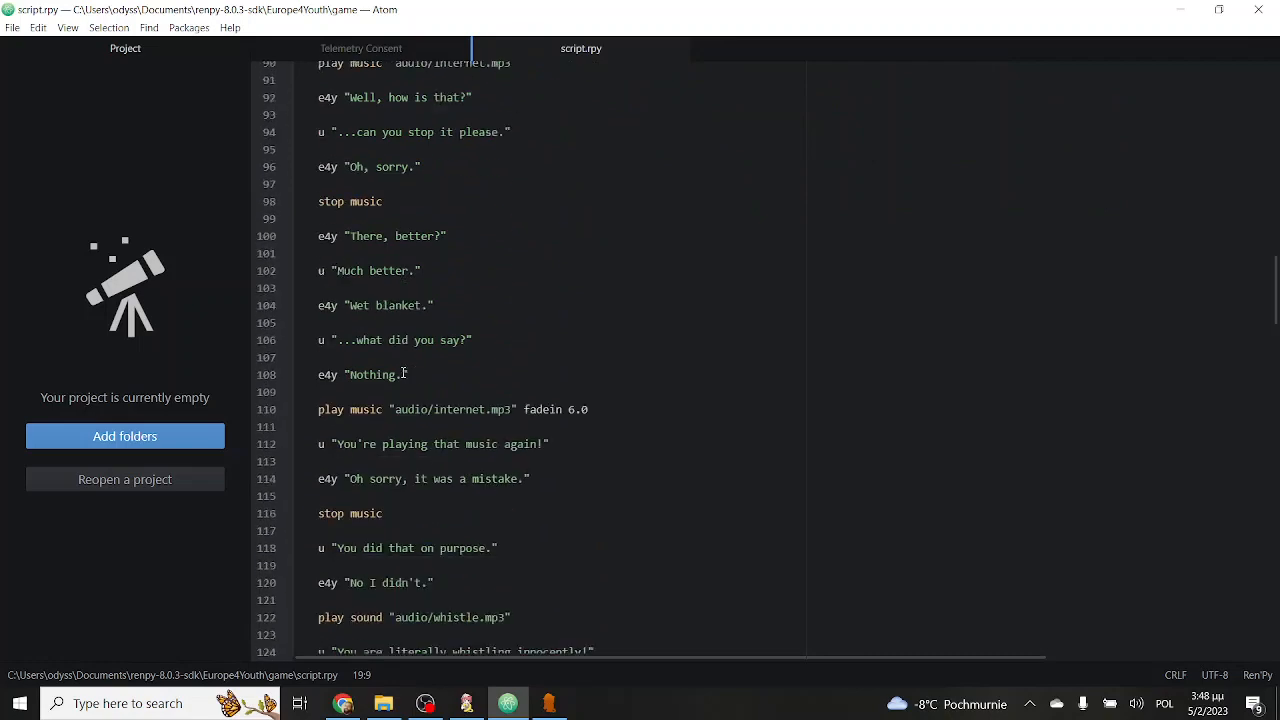
scroll(up, 3)
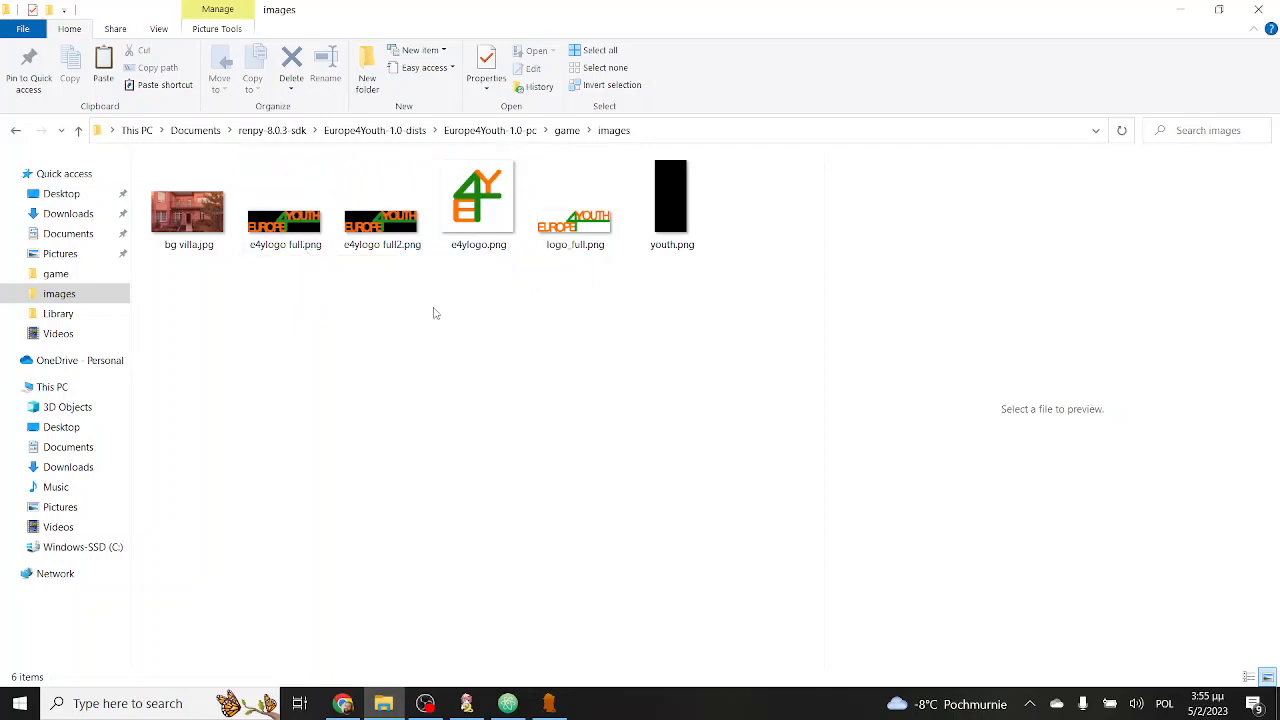
mouse_move(307, 290)
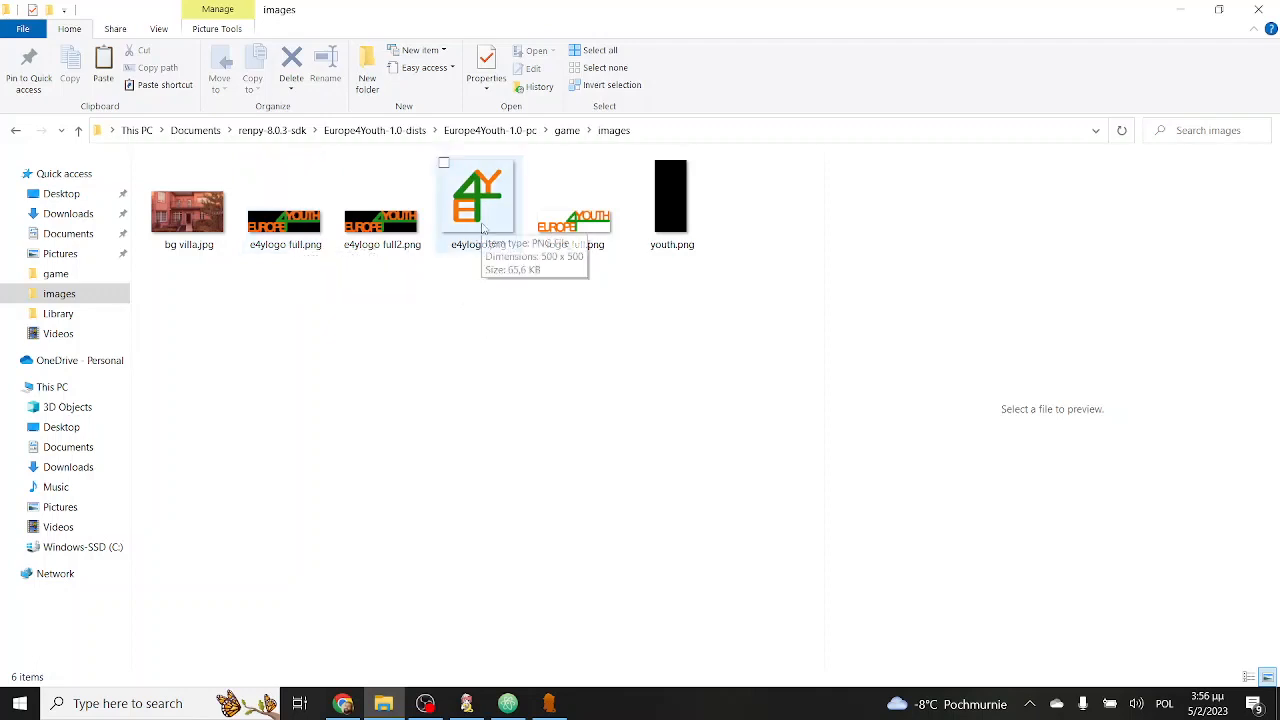
click(508, 703)
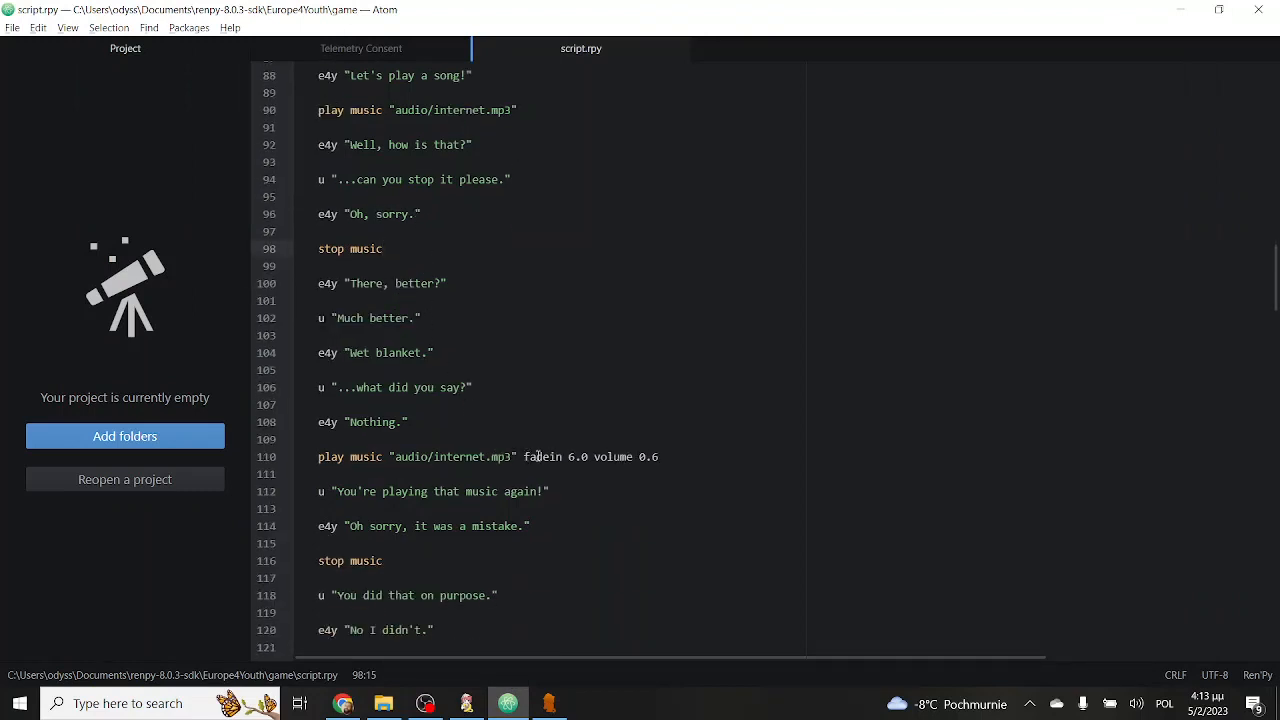
click(383, 248)
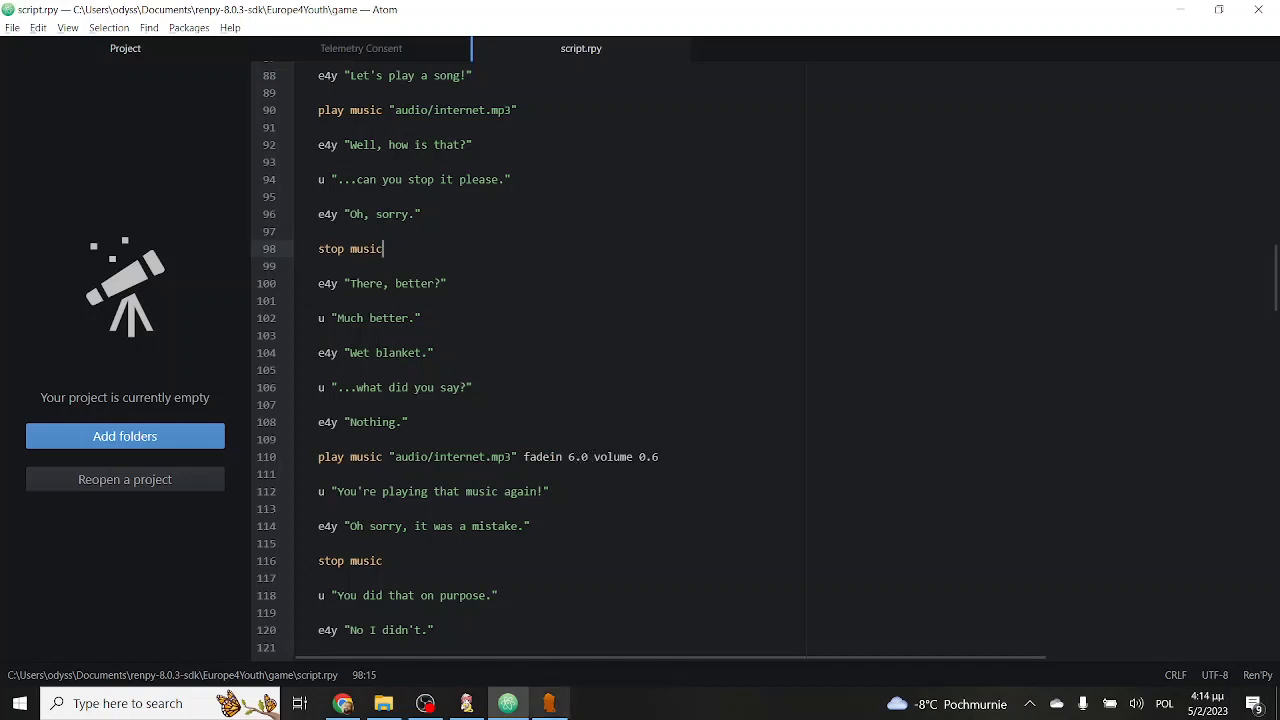
scroll(down, 3)
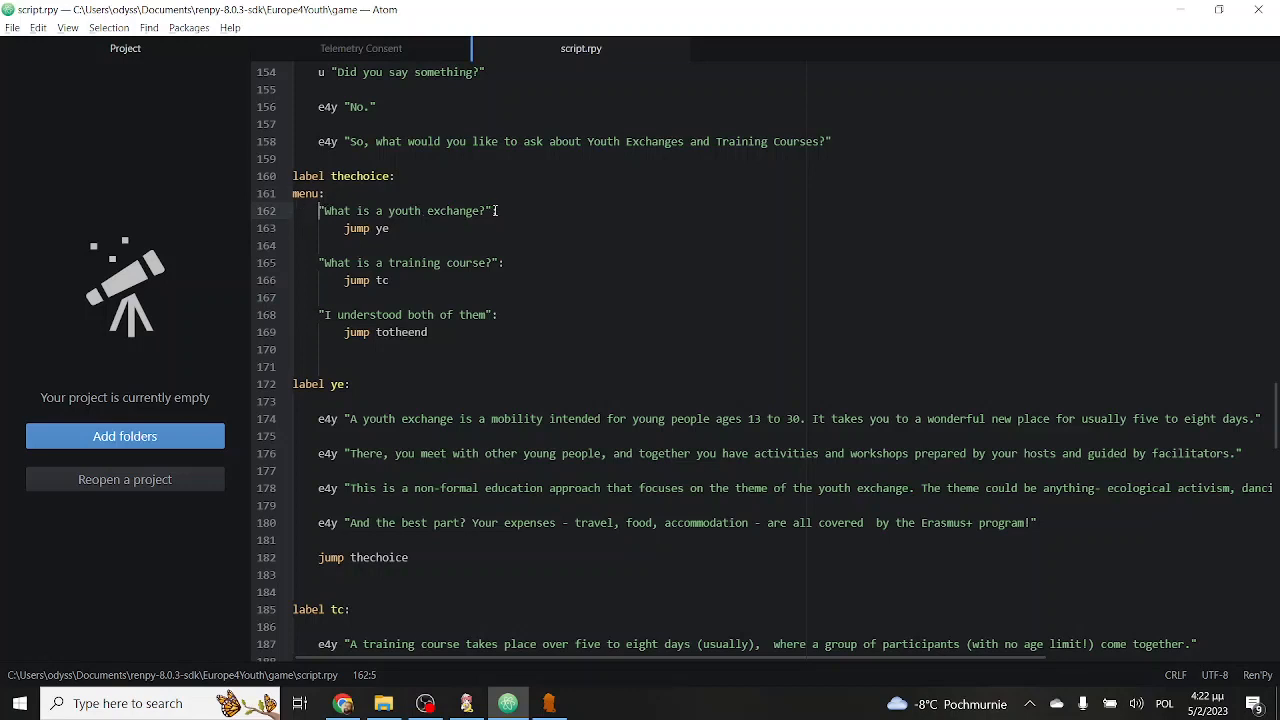
double_click(367, 228)
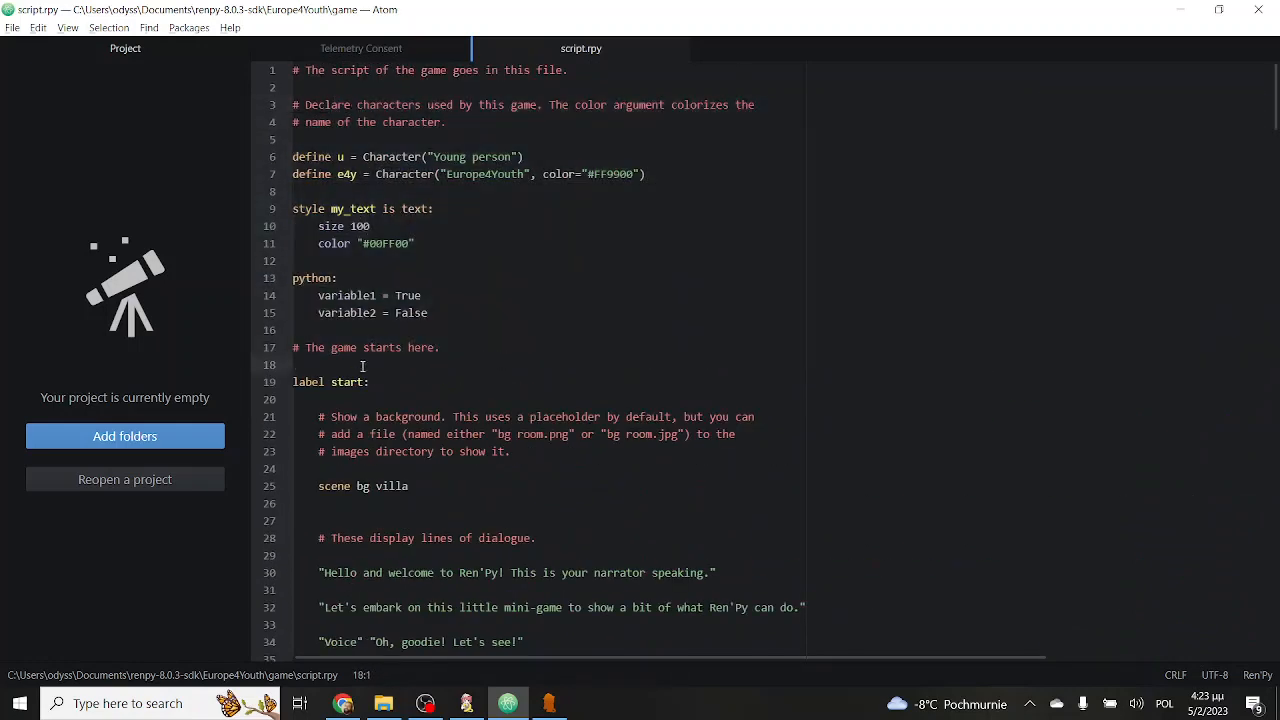
scroll(down, 3)
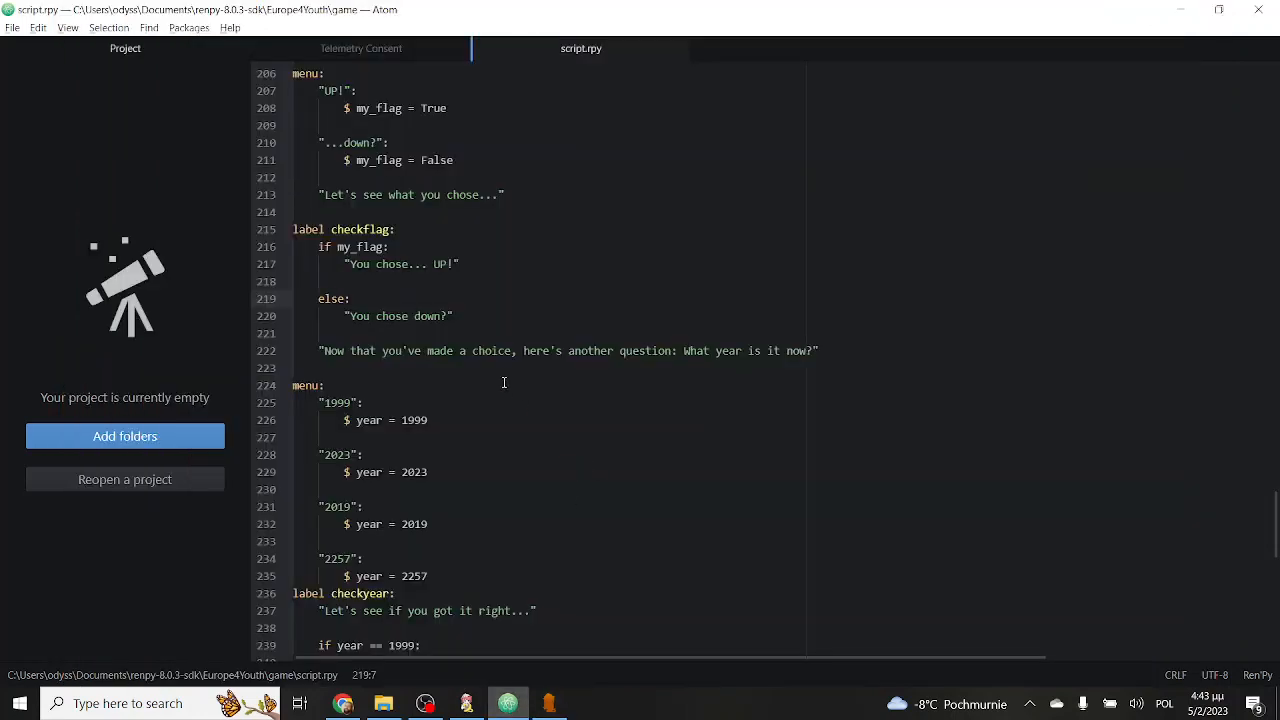
Scroll script.rpy down to the 'What year is it now?' menu and label checkyear.
scroll(down, 3)
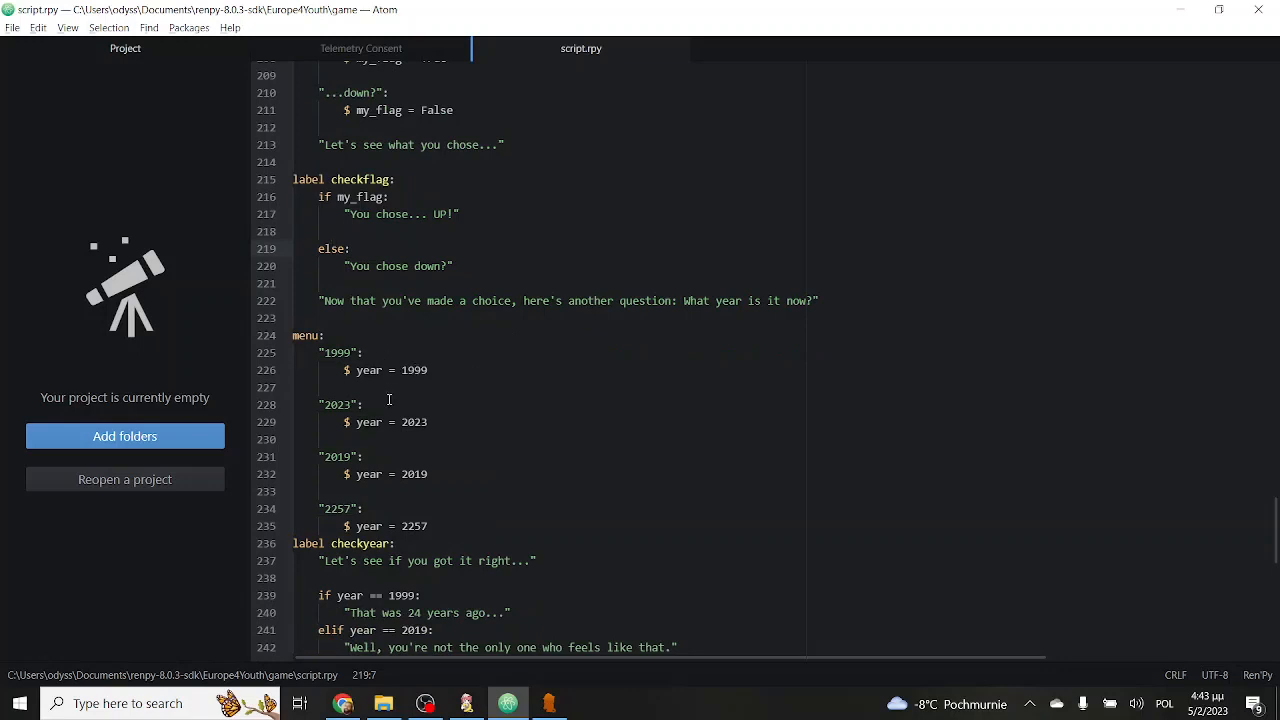
scroll(down, 3)
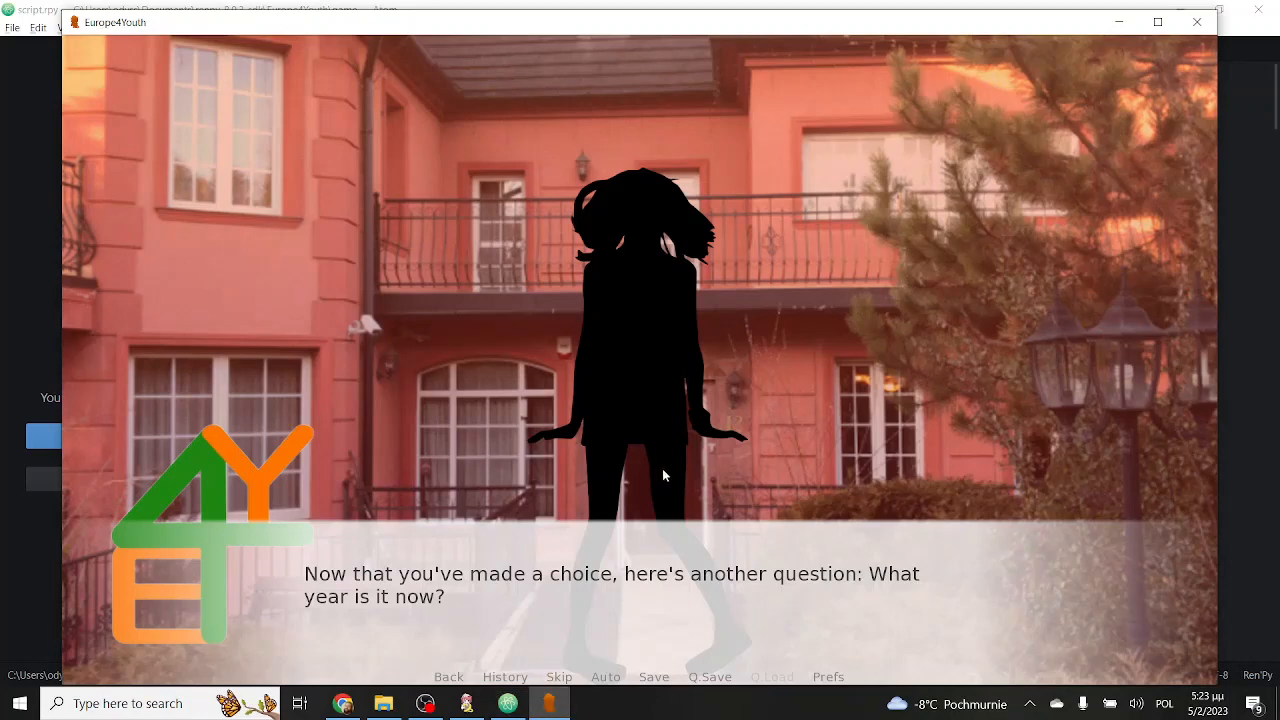
Advance the Europe4Youth game to its next dialogue line.
click(663, 475)
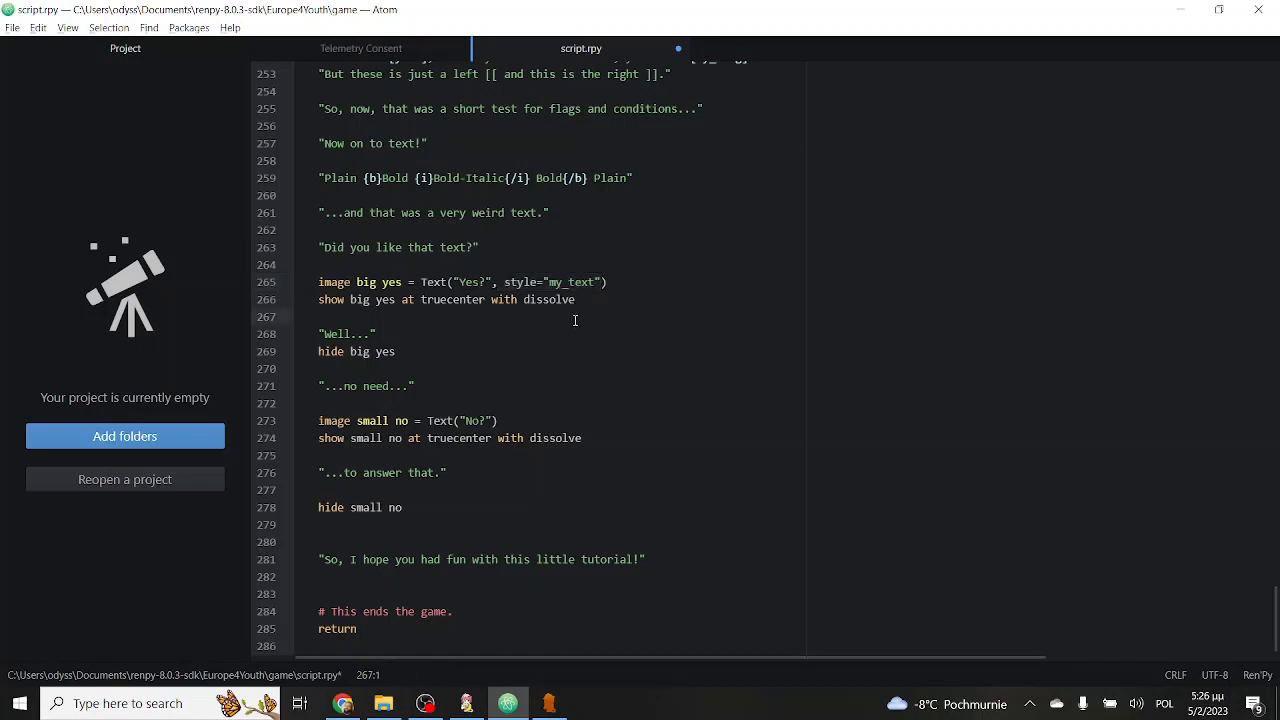
mouse_move(567, 305)
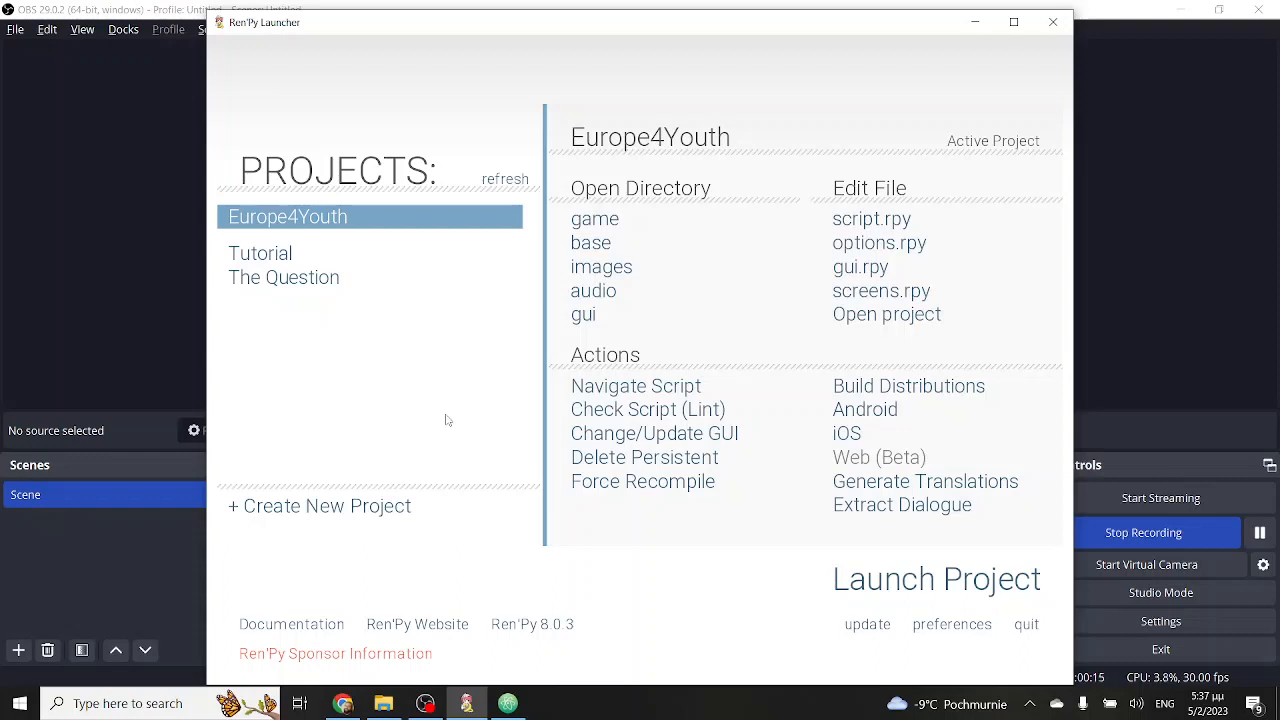
Build the Europe4Youth Linux, Mac and PC distribution packages from the Launcher.
click(908, 385)
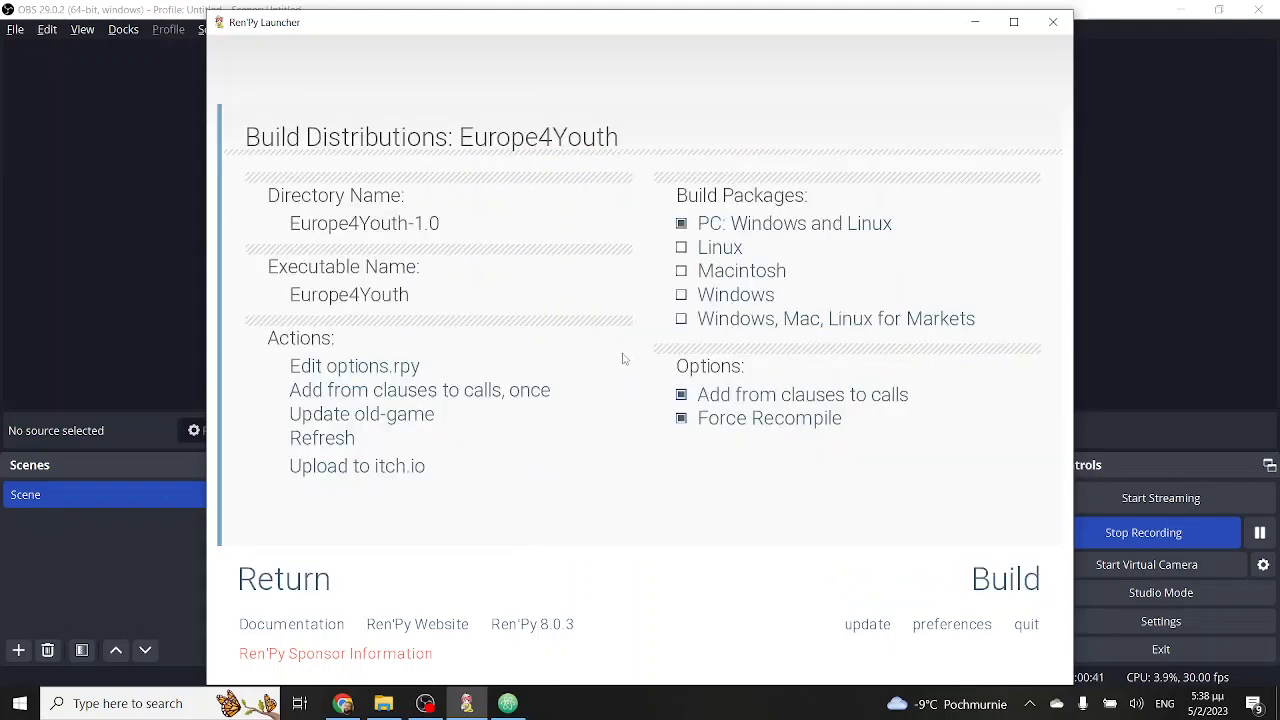
click(419, 389)
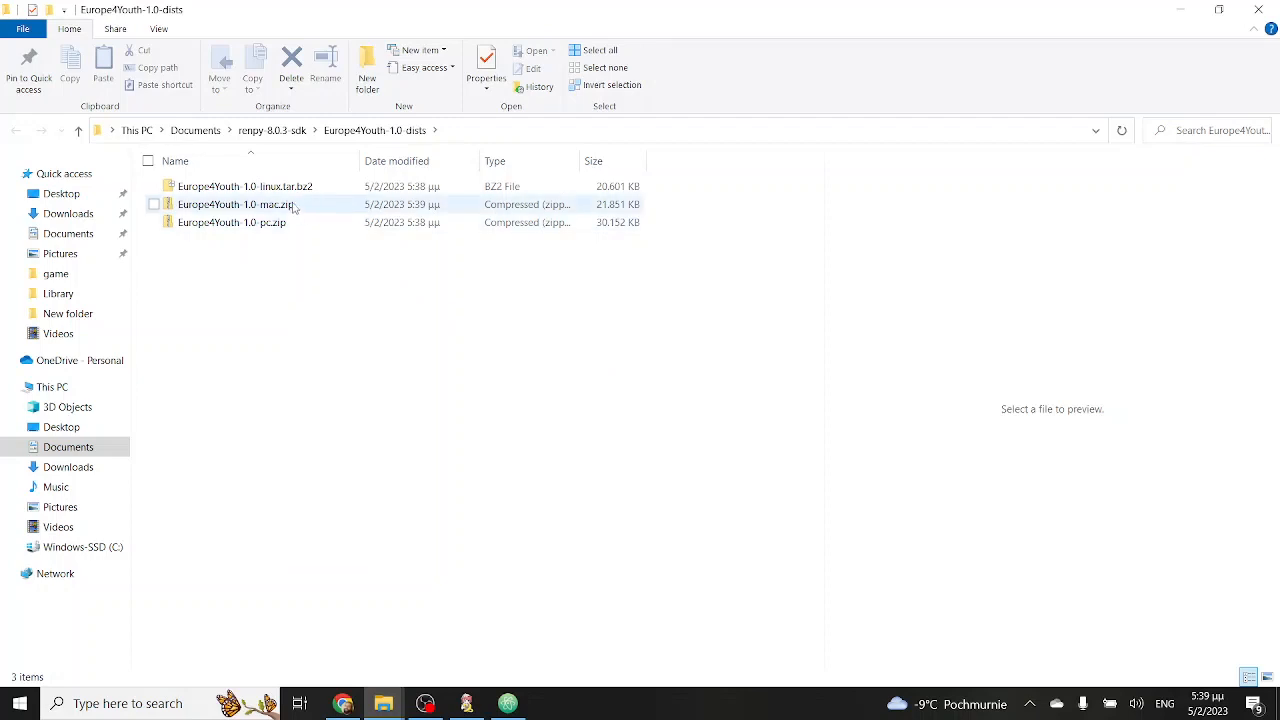
Bring up the context menu for Europe4Youth-1.0-pc.zip.
right_click(231, 222)
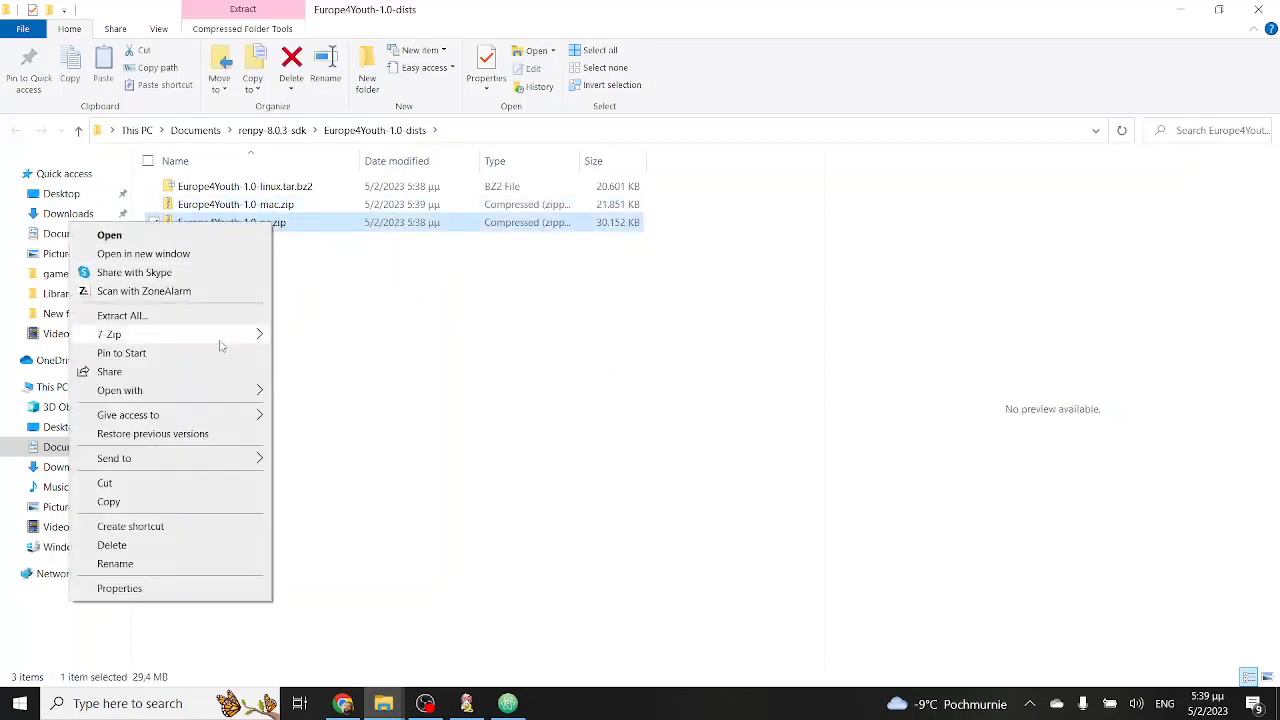